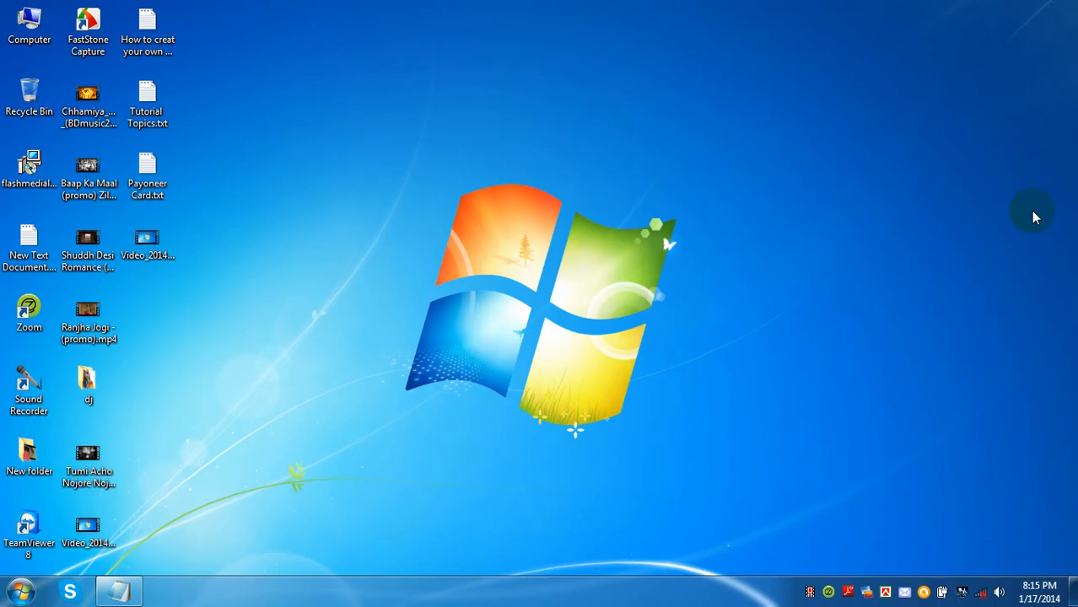
{"action": "mouse_move", "coordinate": [945, 138]}
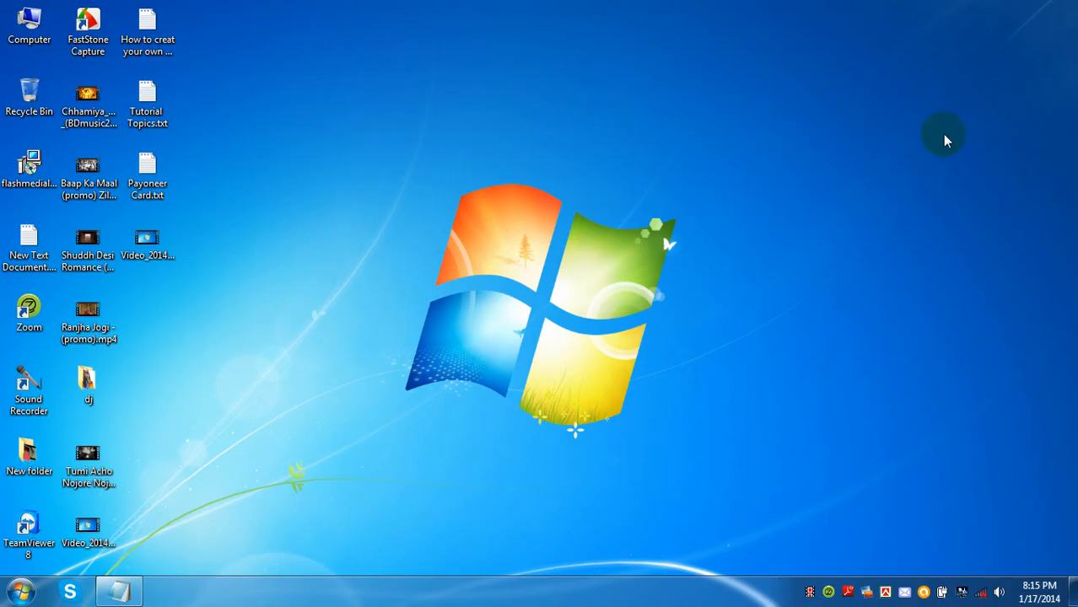
{"action": "mouse_move", "coordinate": [919, 565]}
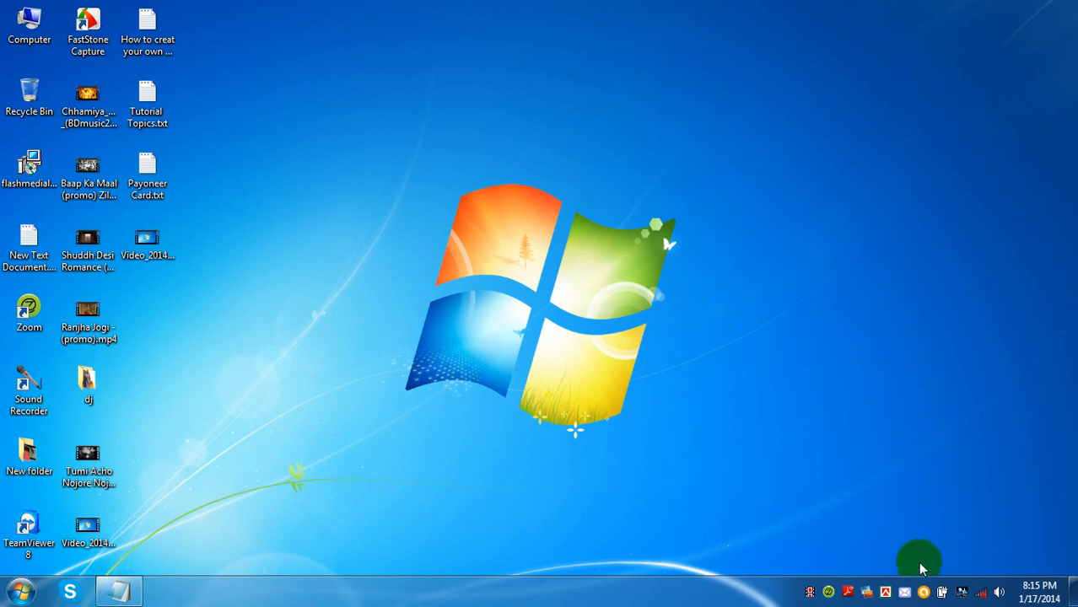
{"action": "mouse_move", "coordinate": [941, 590]}
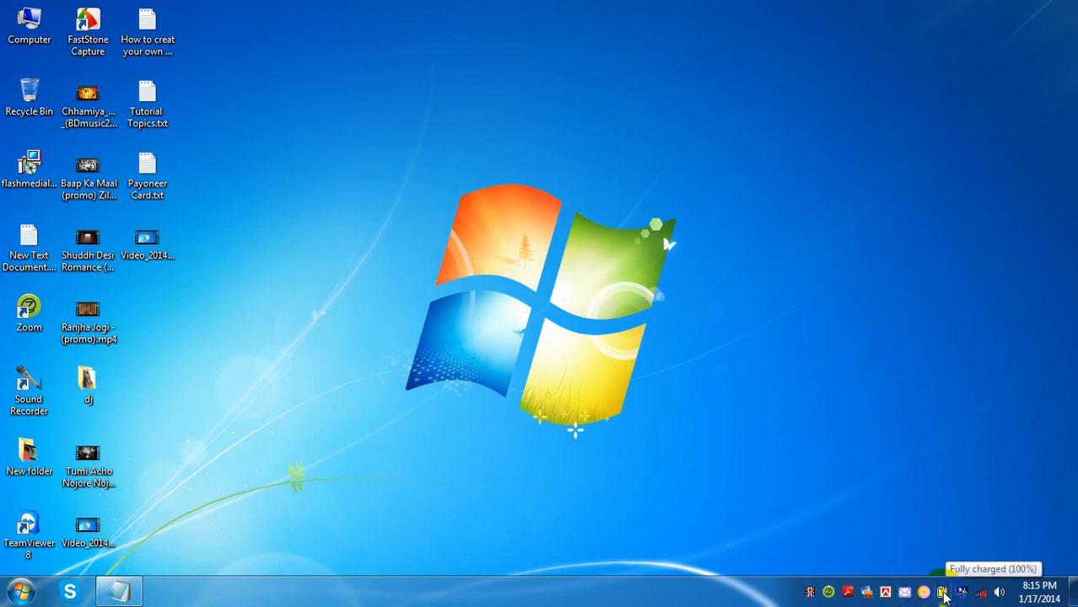
Reach Power Options from the system tray battery icon's context menu.
{"action": "right_click", "coordinate": [942, 590]}
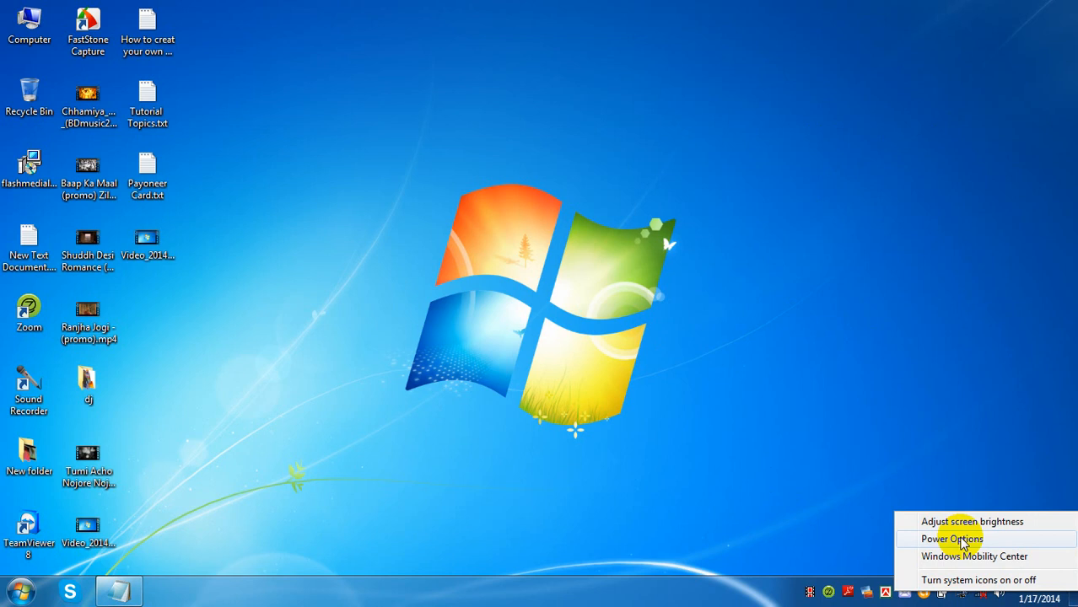
{"action": "left_click", "coordinate": [951, 540]}
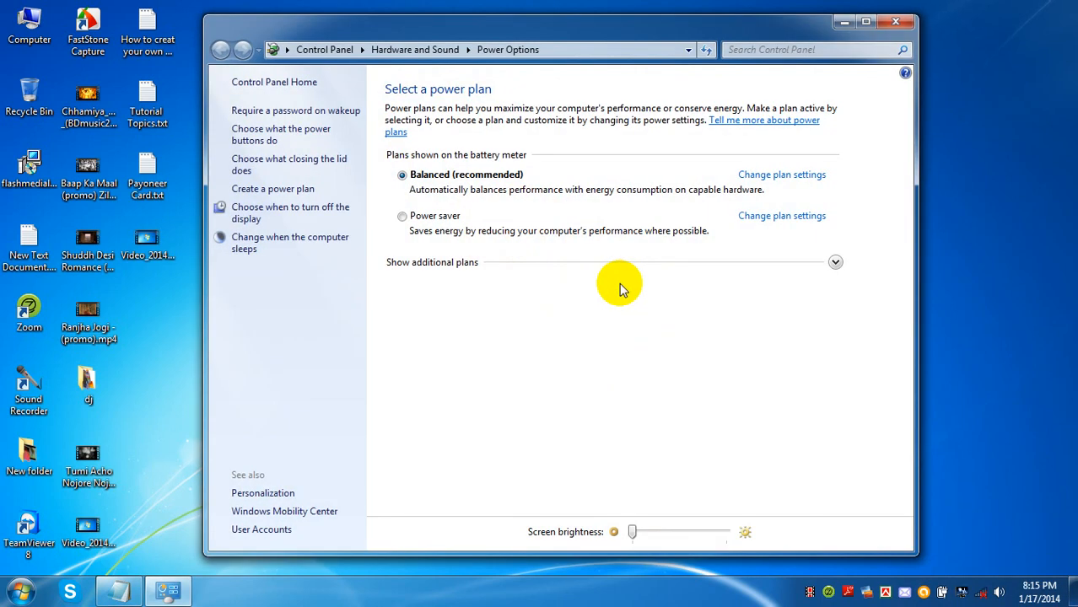
{"action": "mouse_move", "coordinate": [324, 135]}
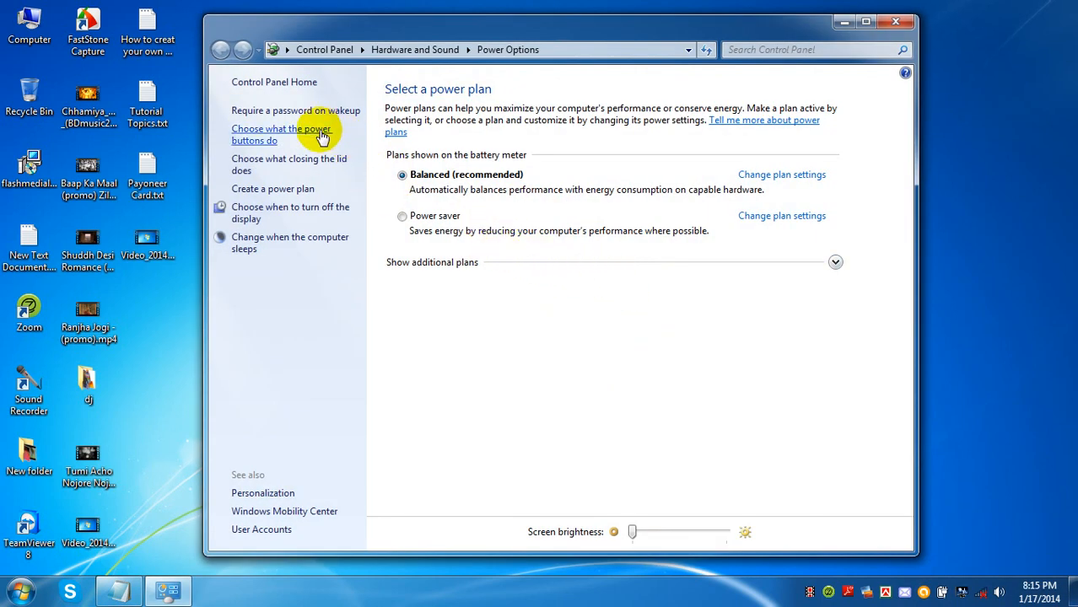
Under 'Choose what closing the lid does', set lid close to Hibernate on battery and plugged in, and save.
{"action": "left_click", "coordinate": [280, 134]}
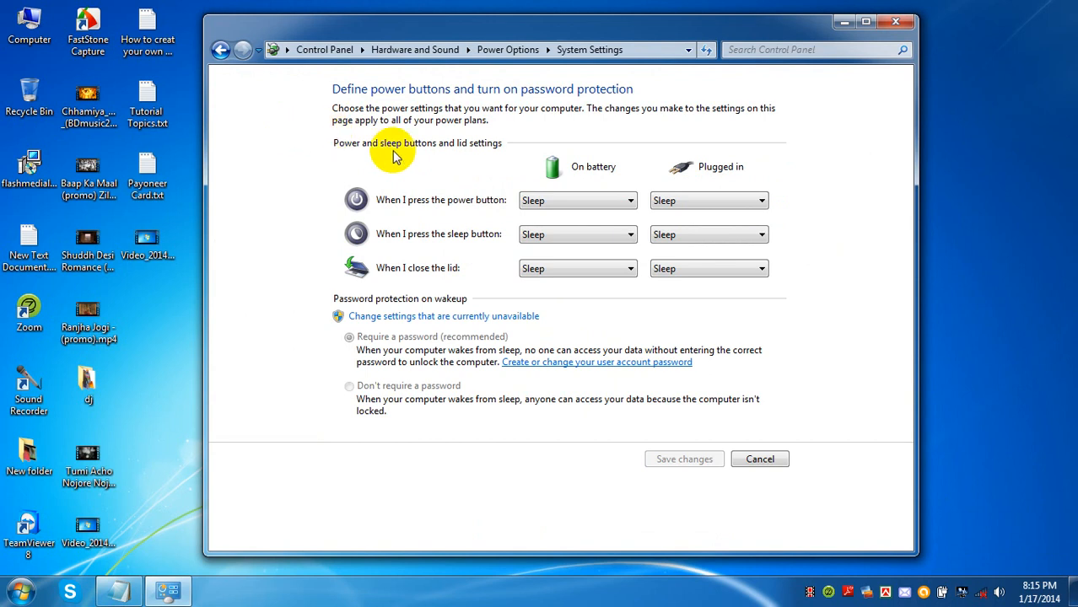
{"action": "mouse_move", "coordinate": [681, 289]}
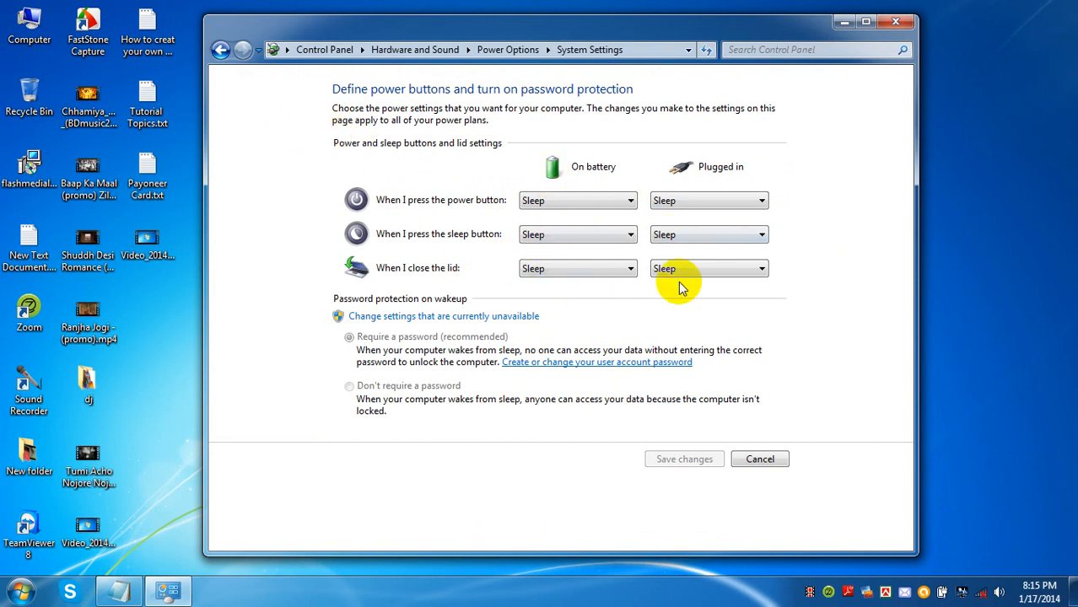
{"action": "mouse_move", "coordinate": [649, 328]}
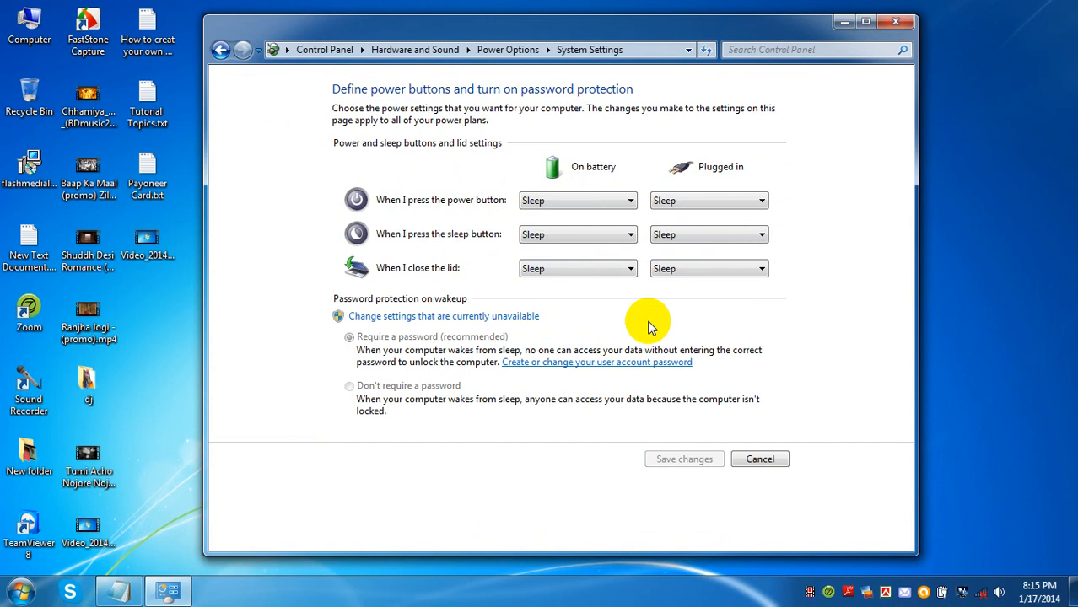
{"action": "mouse_move", "coordinate": [383, 270]}
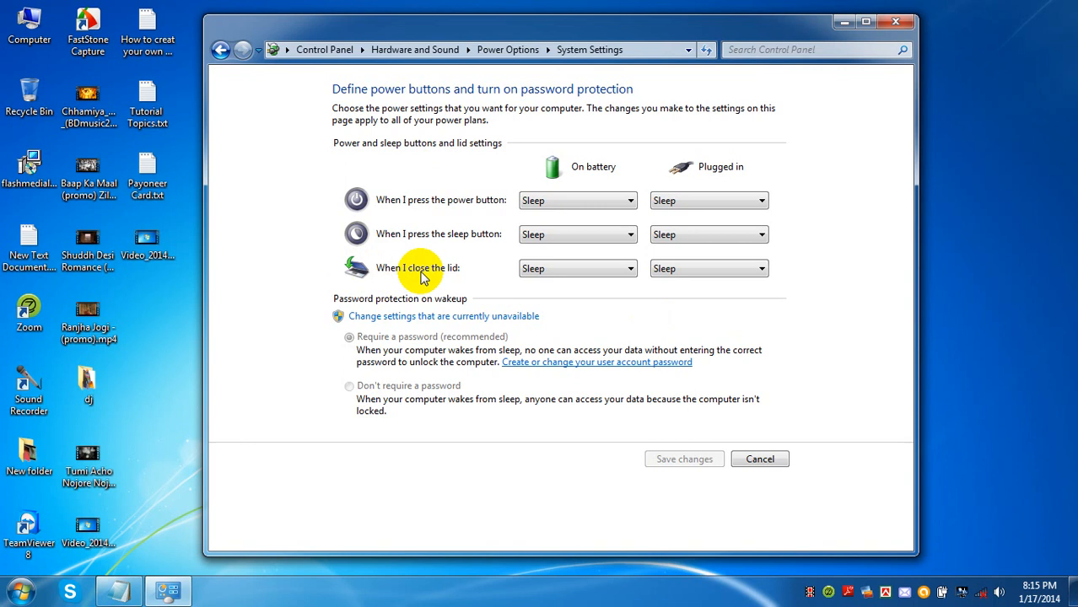
{"action": "left_click", "coordinate": [629, 268]}
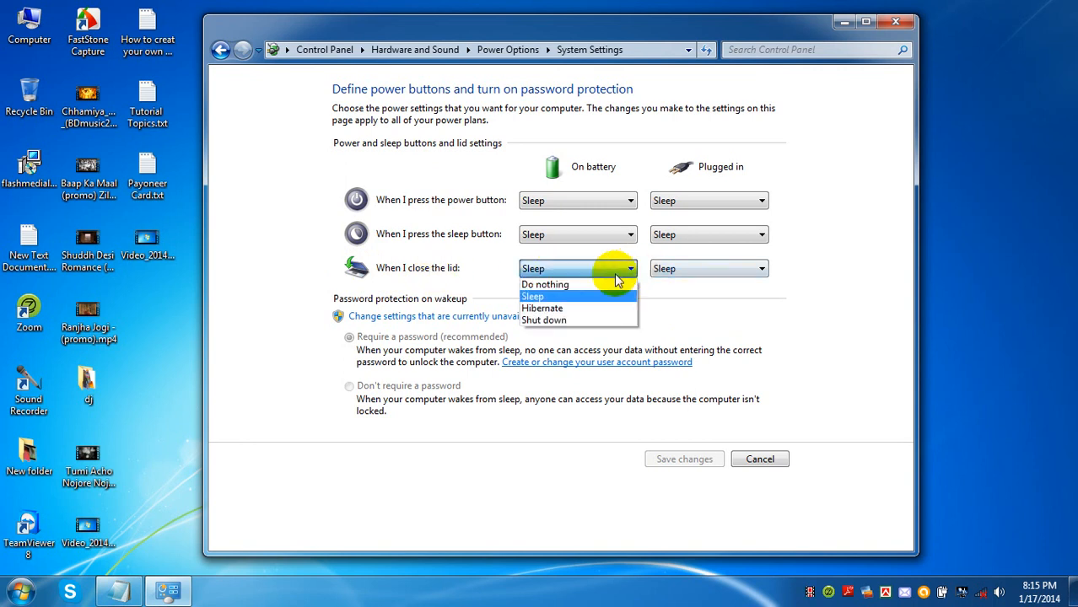
{"action": "left_click", "coordinate": [541, 307]}
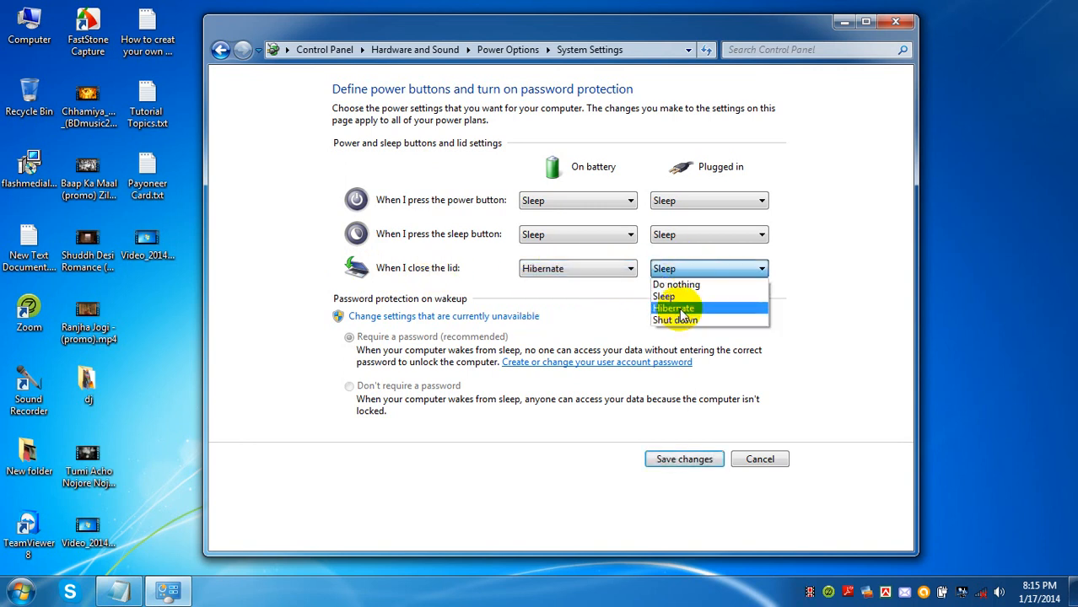
{"action": "left_click", "coordinate": [673, 307]}
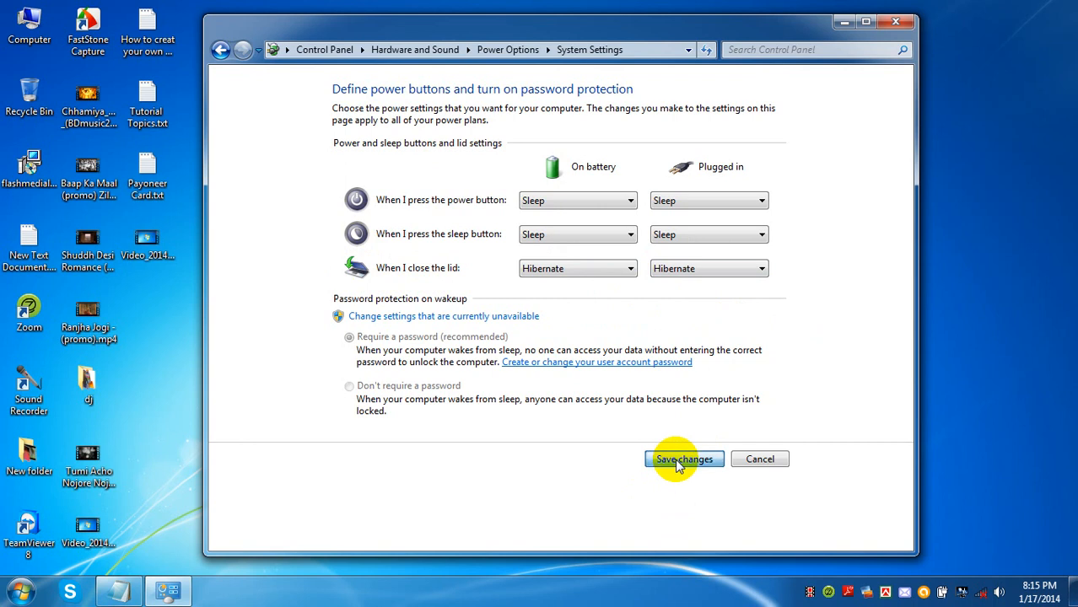
{"action": "left_click", "coordinate": [683, 459]}
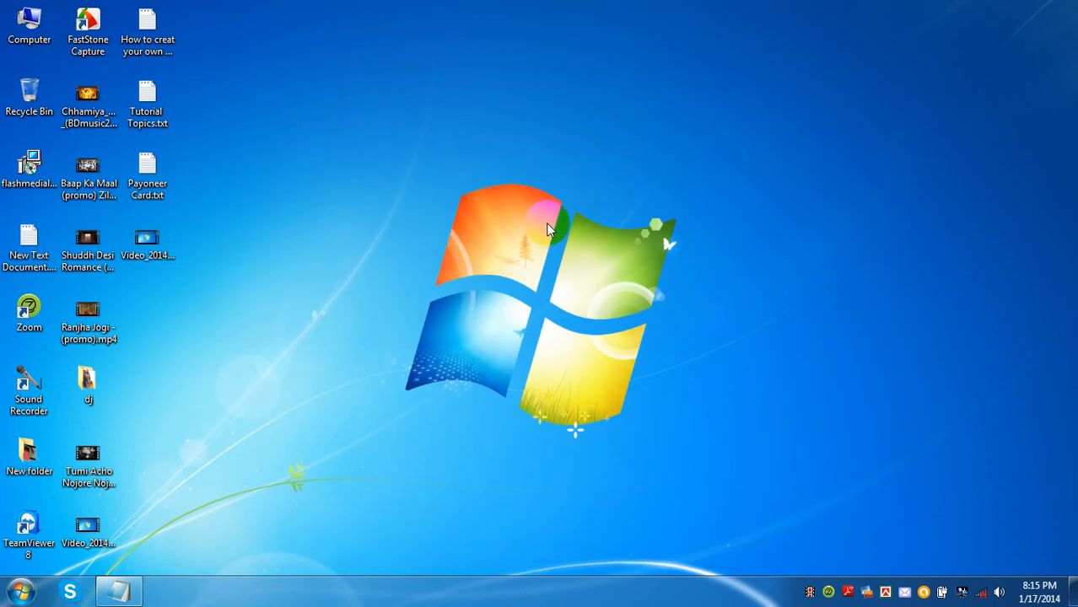